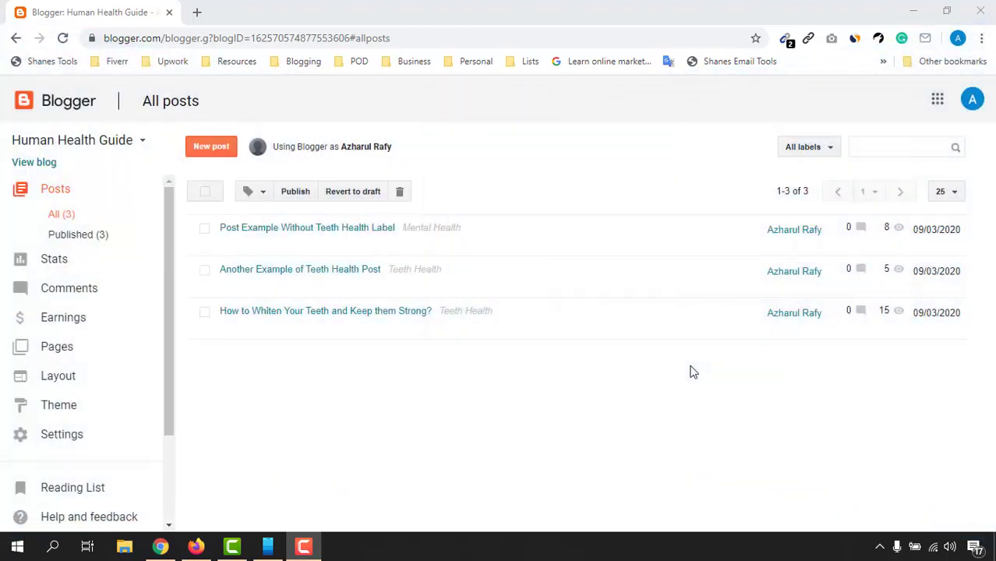
mouse_move(350, 64)
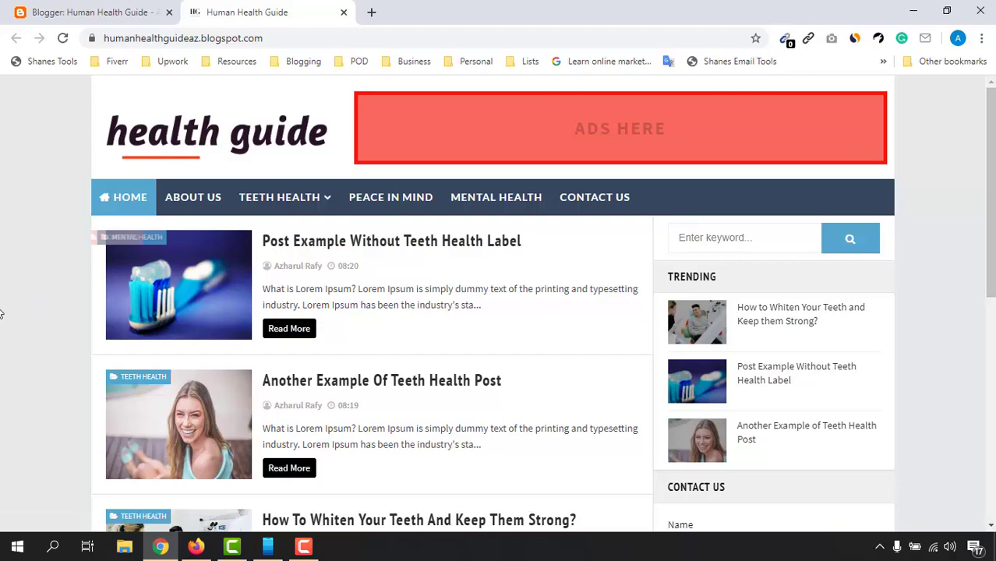
Step: Scroll the live Human Health Guide homepage down past its three posts and back up
scroll("down", 3)
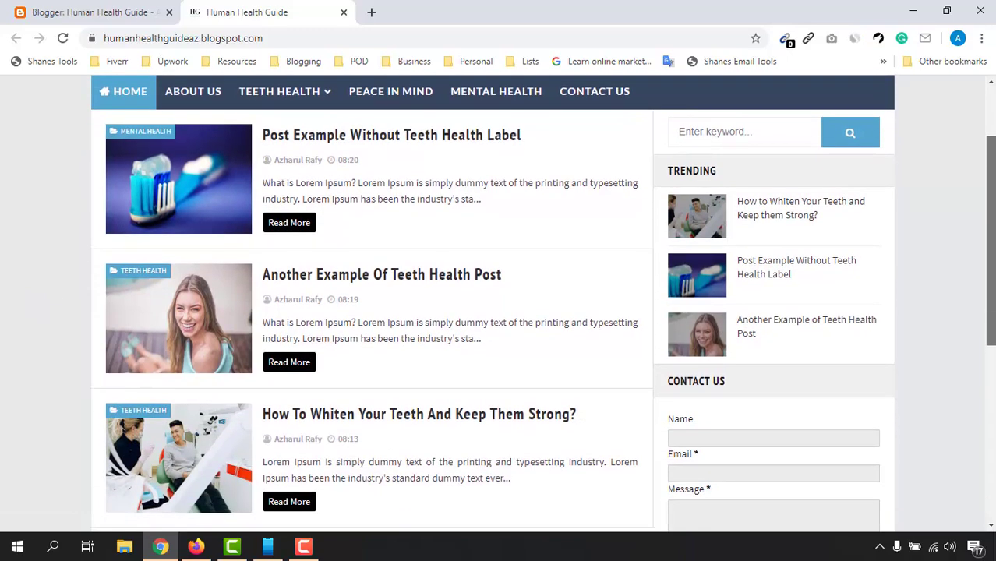
scroll("down", 3)
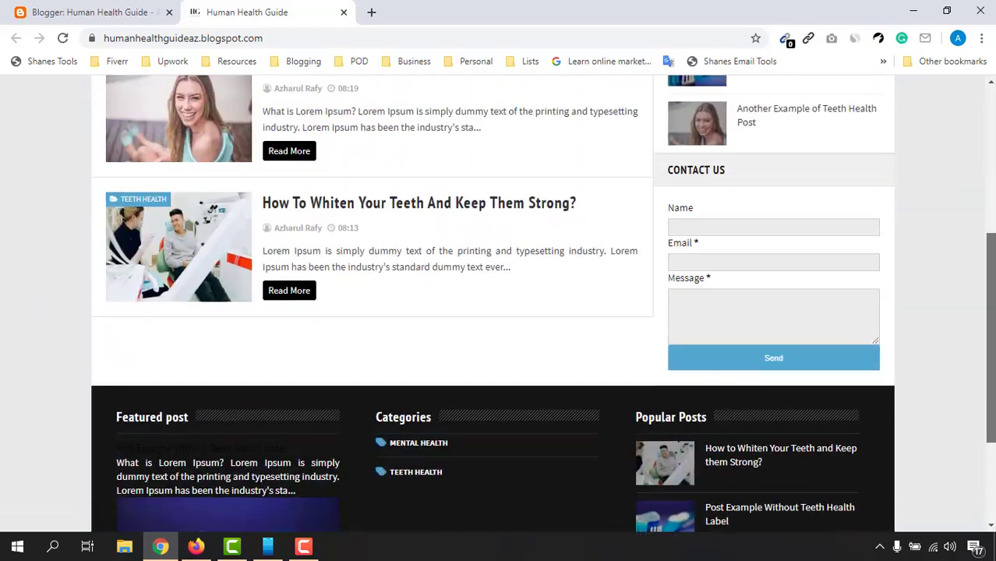
scroll("up", 3)
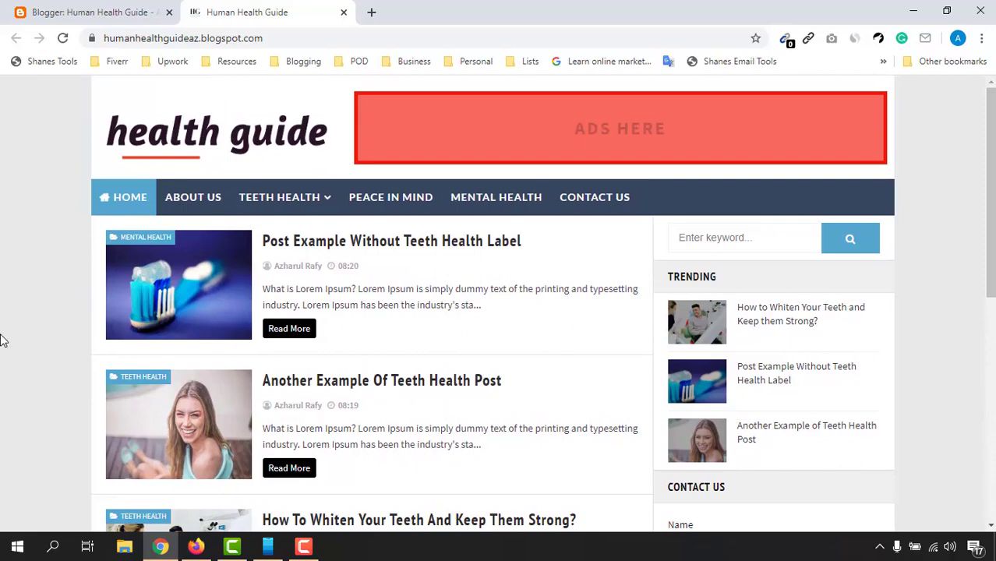
mouse_move(179, 527)
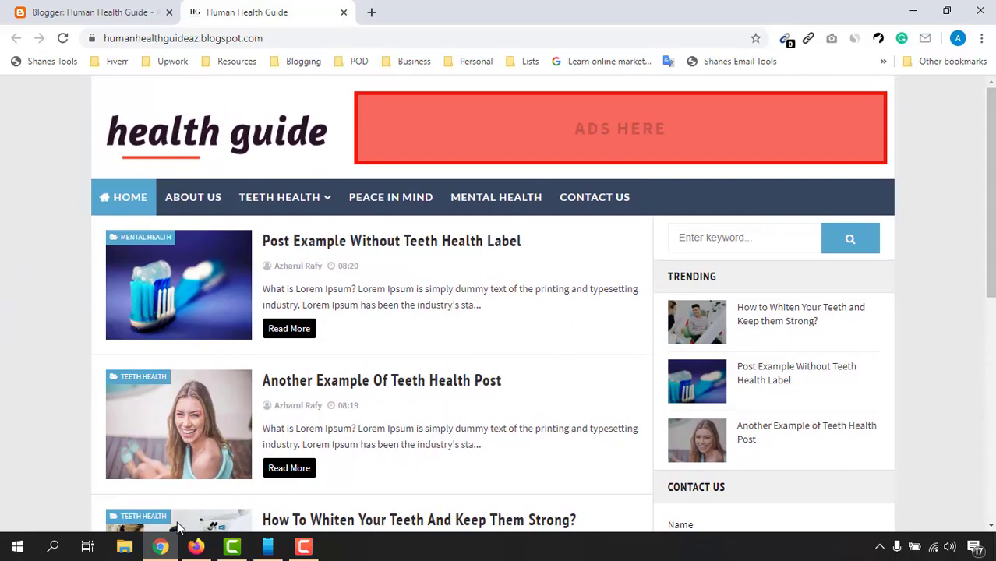
mouse_move(580, 287)
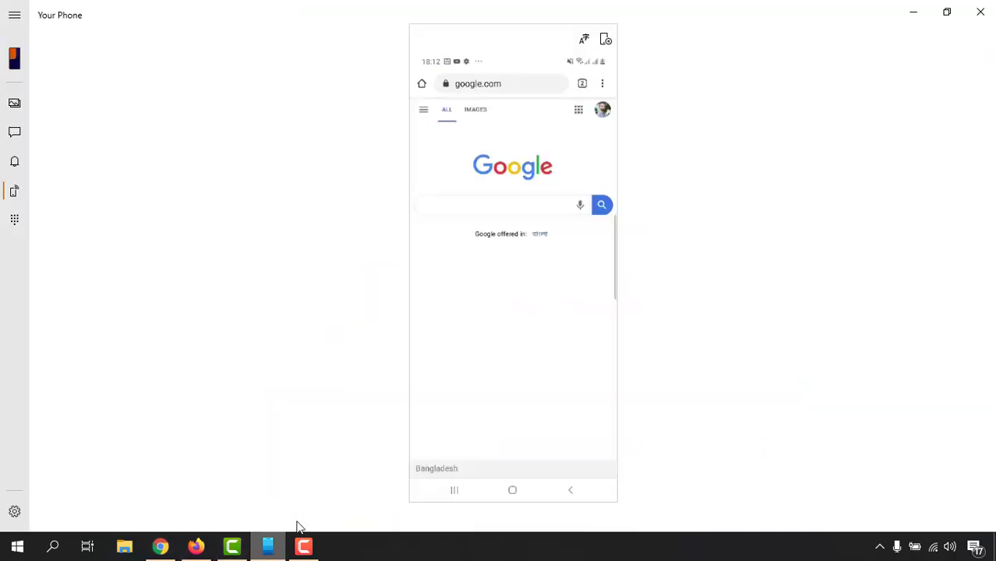
mouse_move(511, 92)
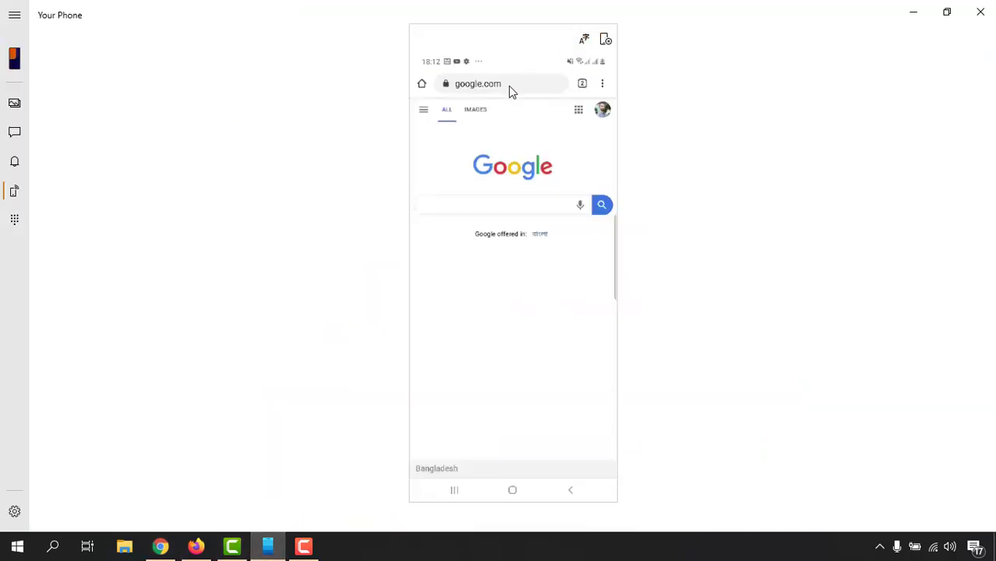
Step: Load the blog's blogspot address in the phone browser via the Human Health Guide suggestion and scroll its posts
left_click(502, 84)
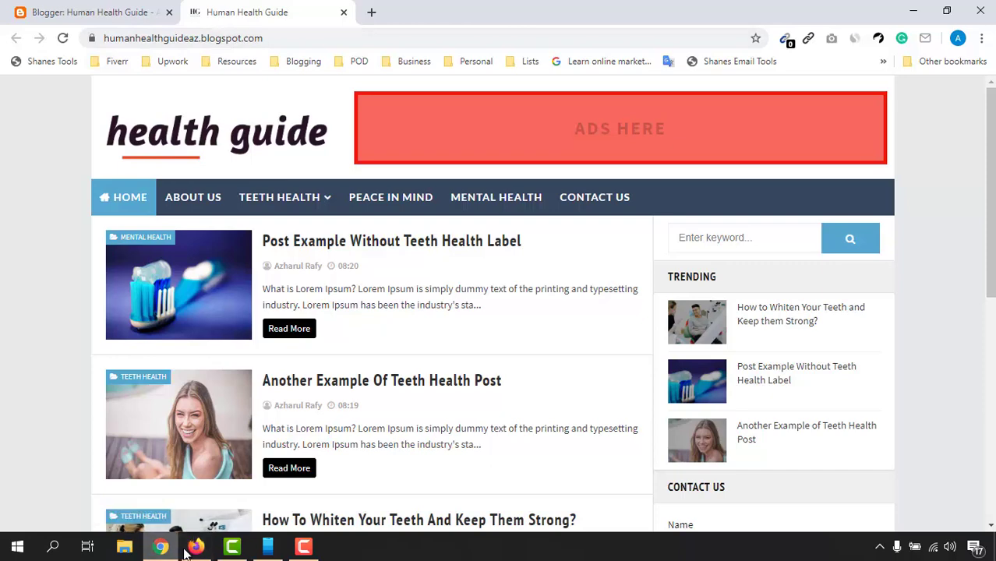
left_click(268, 545)
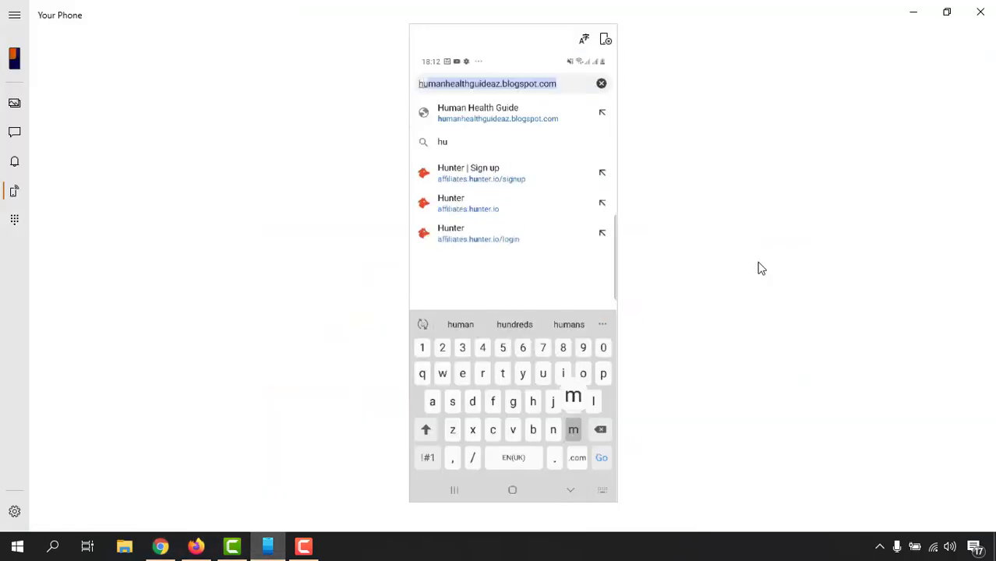
left_click(574, 430)
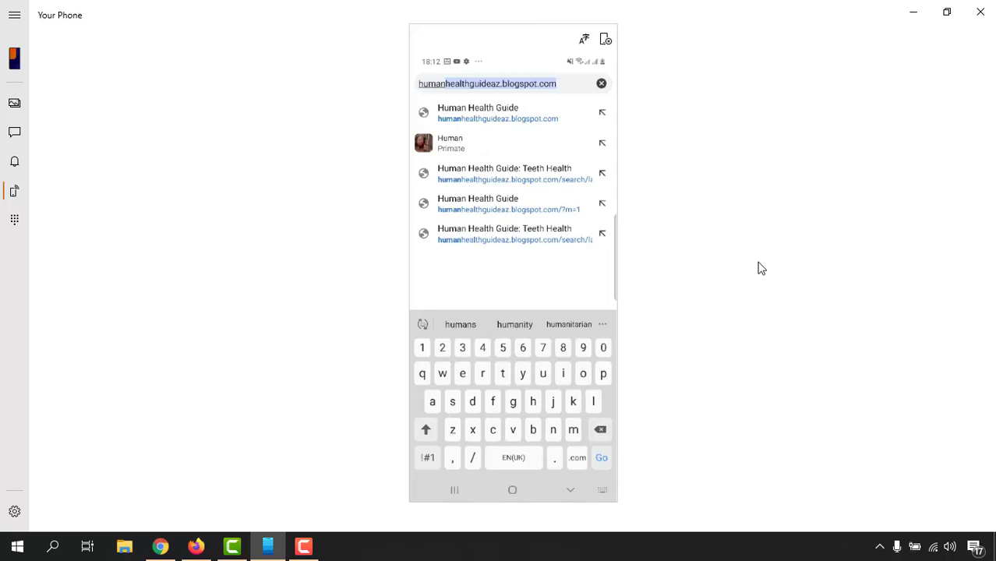
left_click(601, 458)
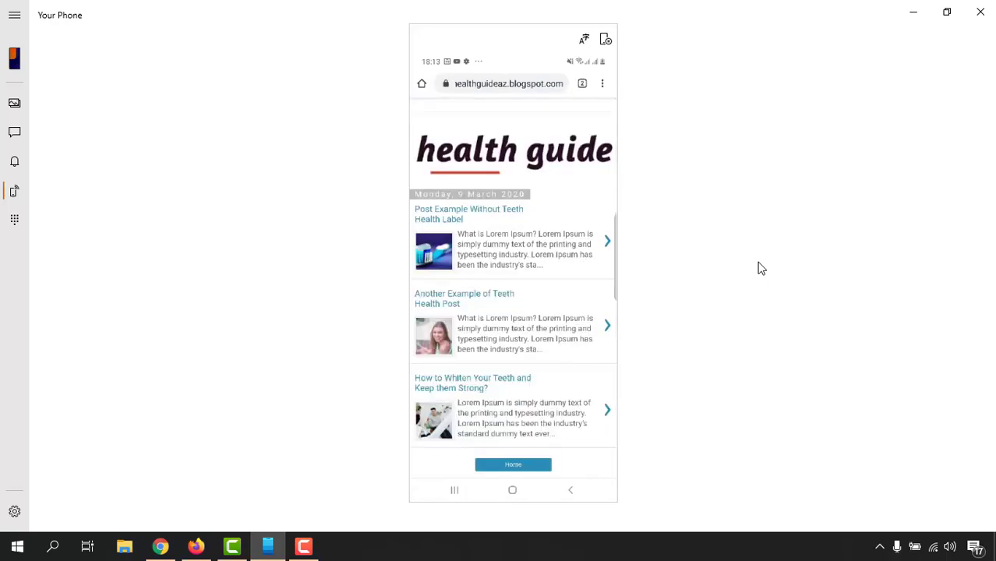
scroll("down", 3)
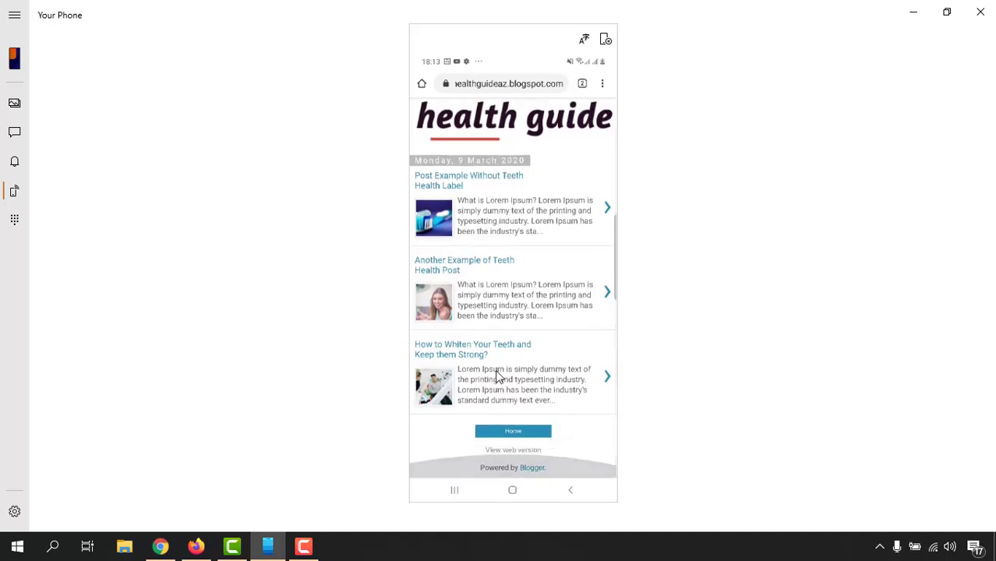
mouse_move(487, 162)
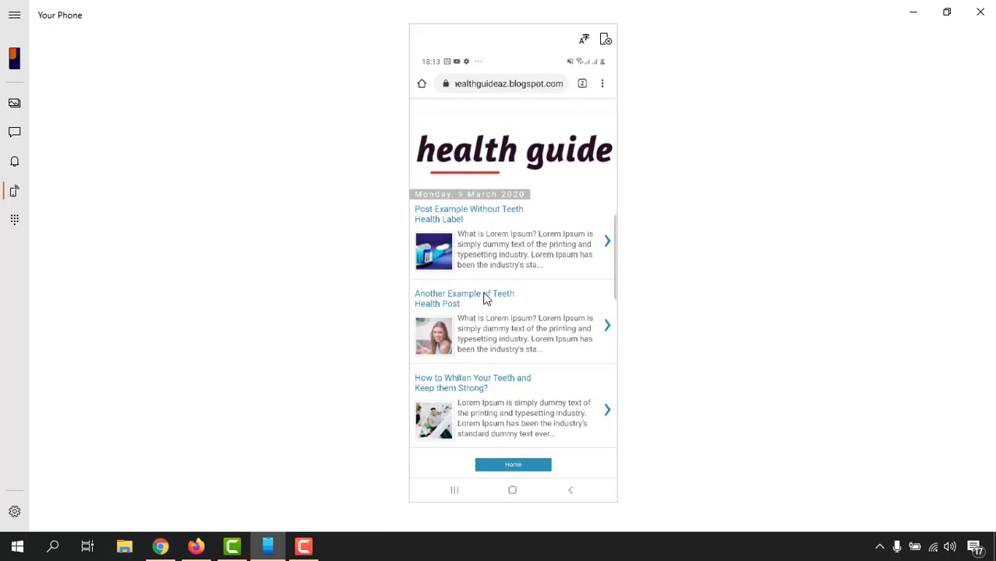
mouse_move(524, 202)
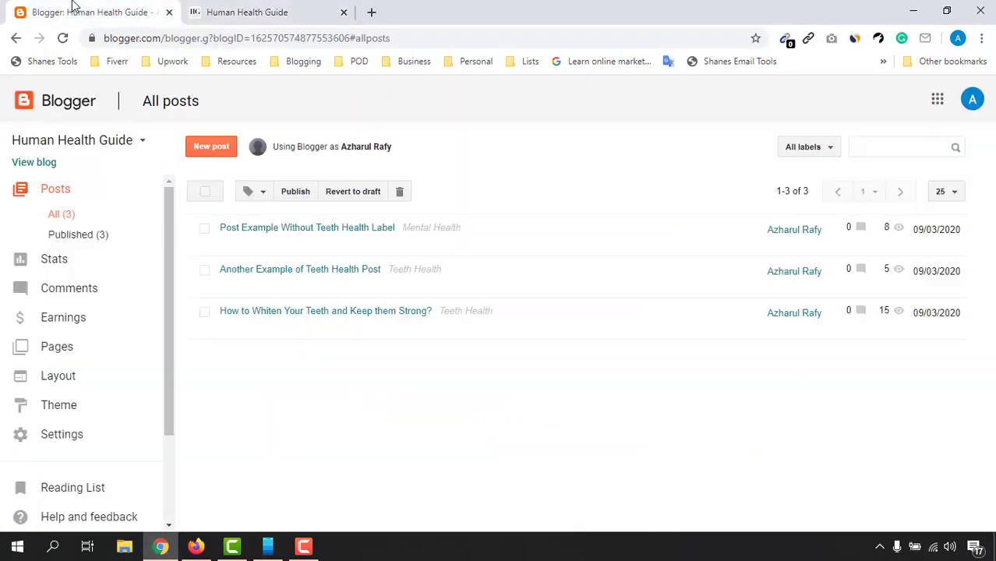
mouse_move(59, 405)
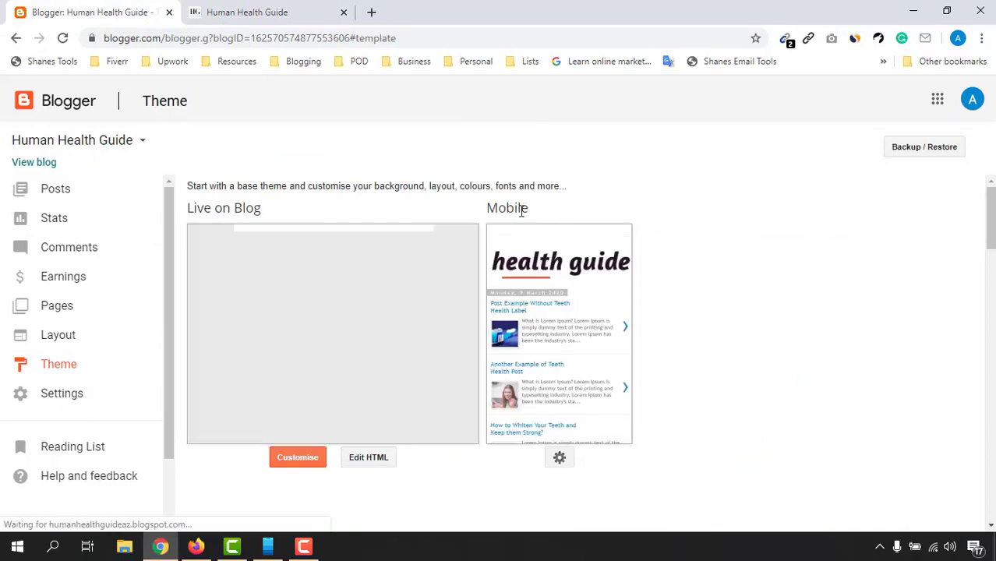
mouse_move(559, 458)
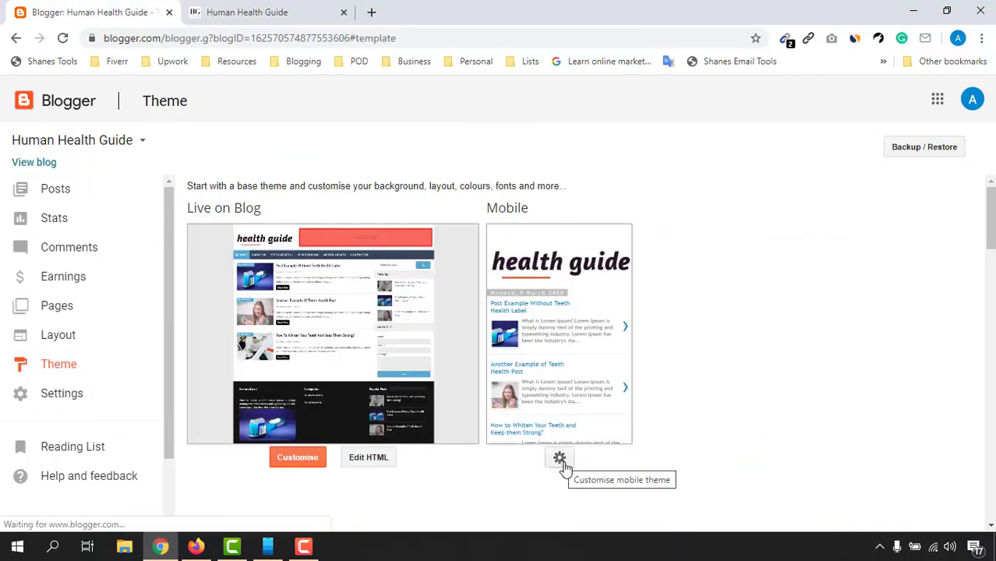
Step: Set the theme's mobile option to Desktop and save it
left_click(558, 458)
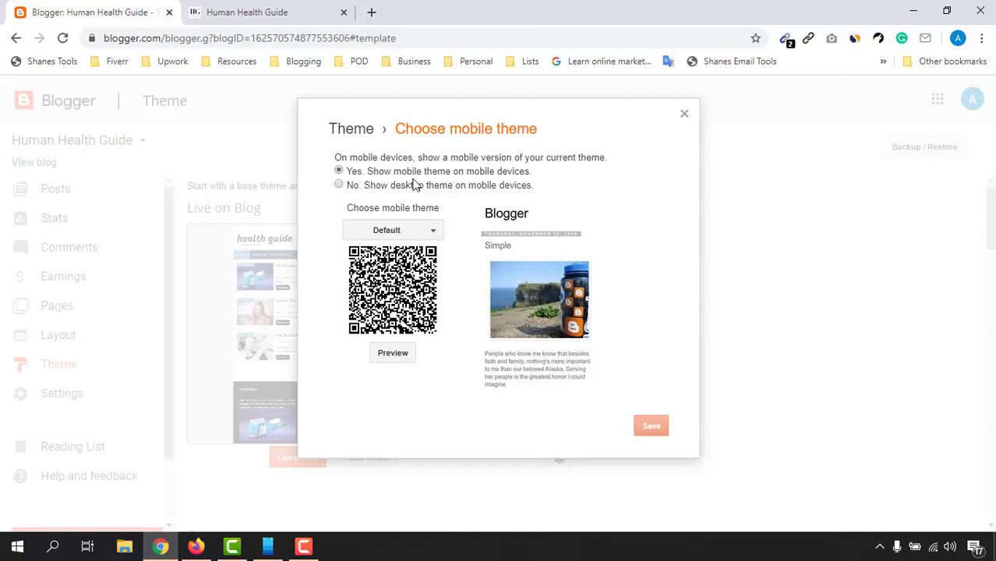
mouse_move(361, 190)
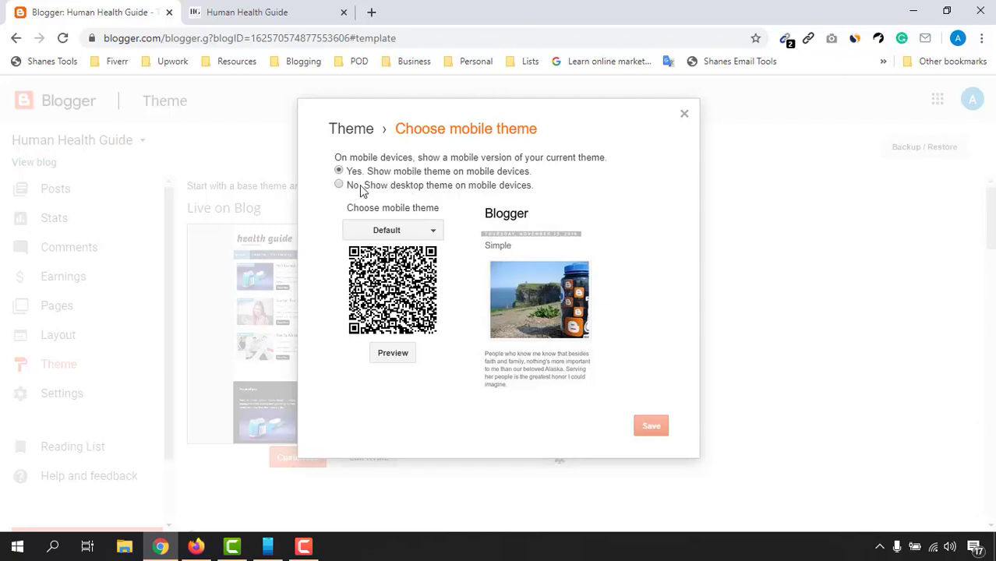
mouse_move(523, 193)
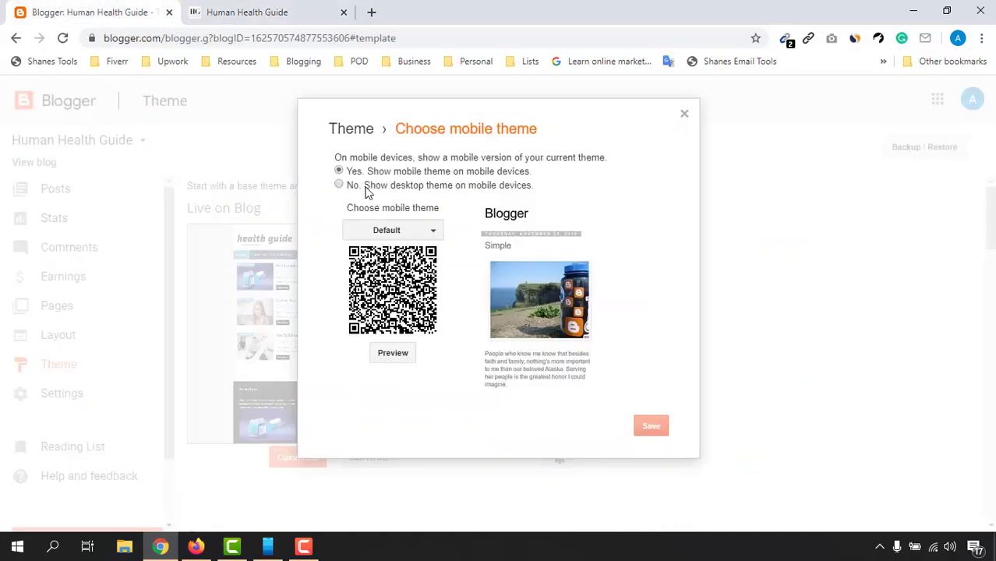
left_click(338, 184)
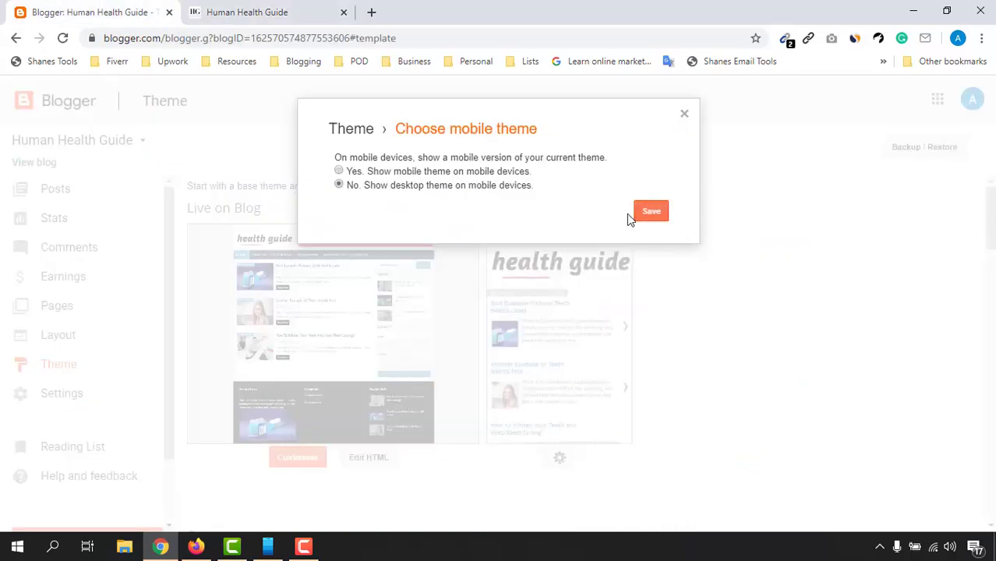
left_click(651, 210)
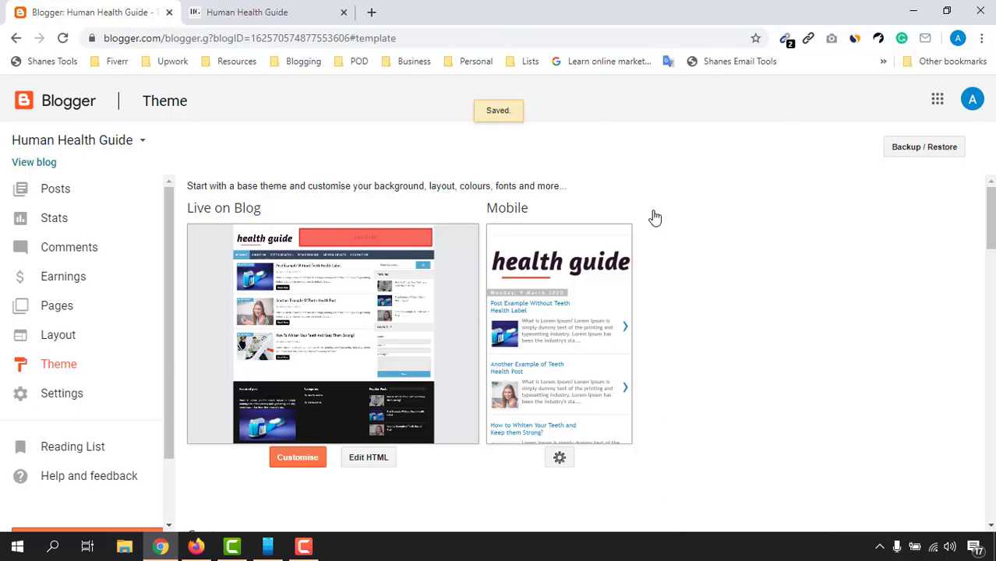
mouse_move(268, 545)
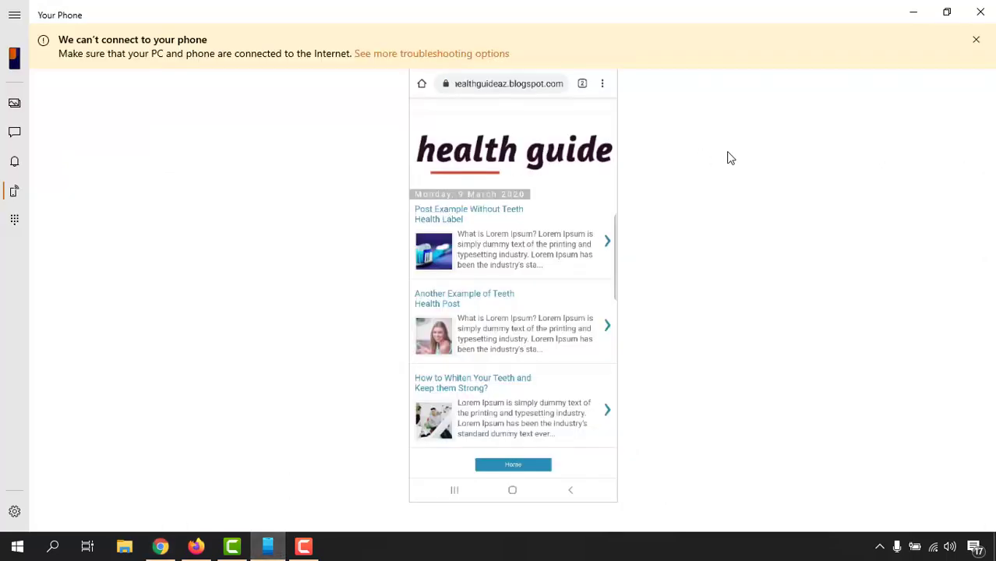
Step: Reload the Human Health Guide blog on the phone and scroll through its desktop-theme homepage
left_click(975, 39)
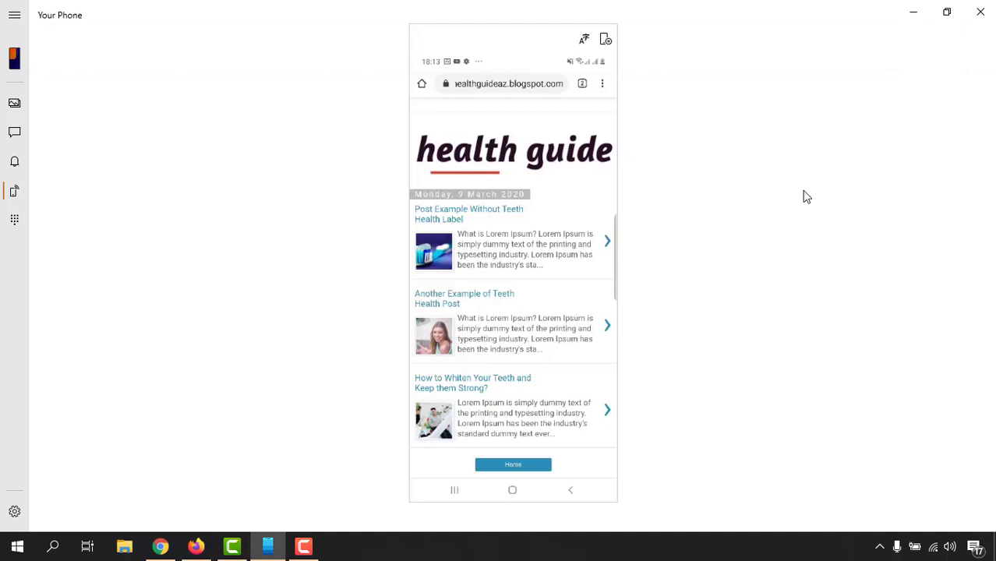
left_click(506, 84)
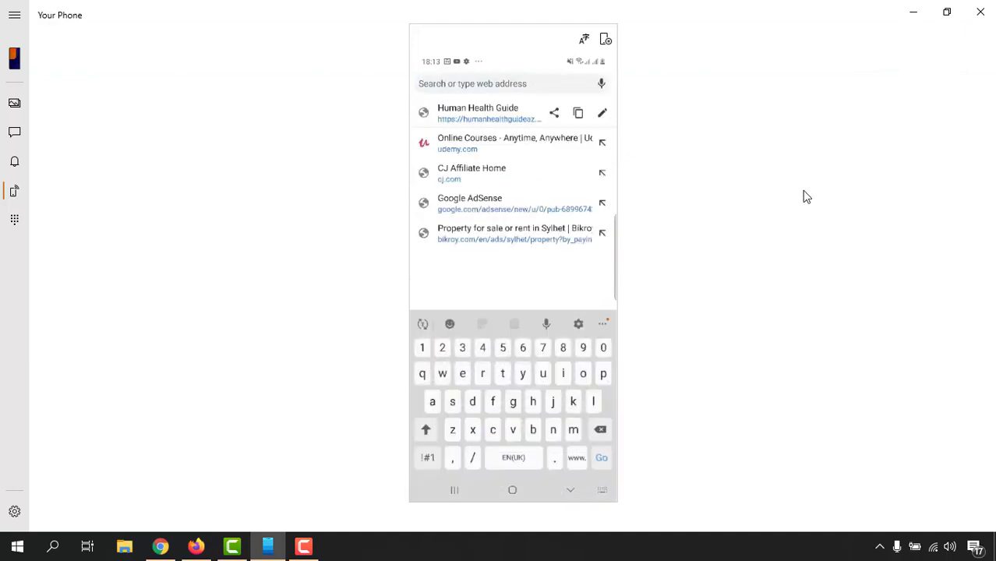
left_click(477, 112)
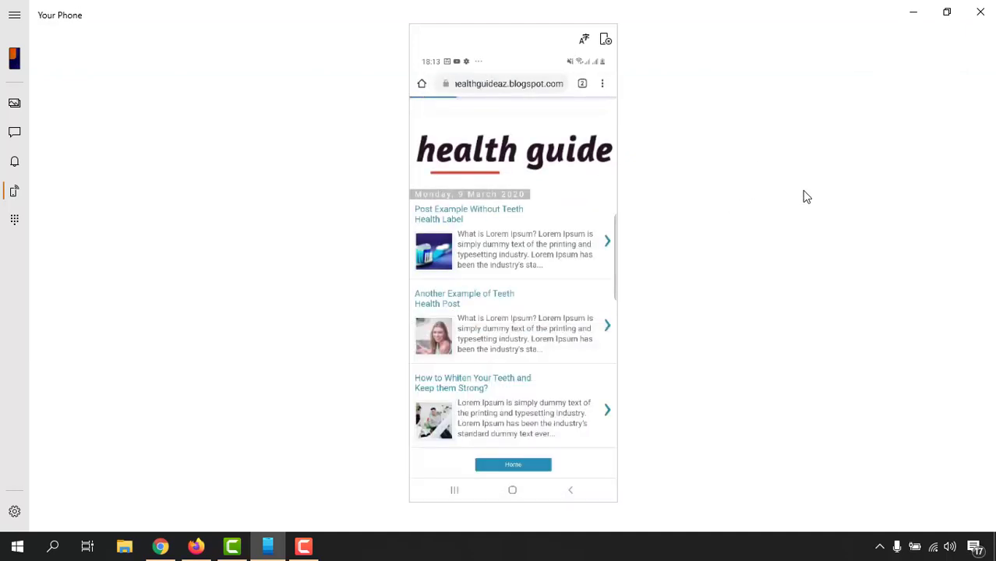
scroll("up", 3)
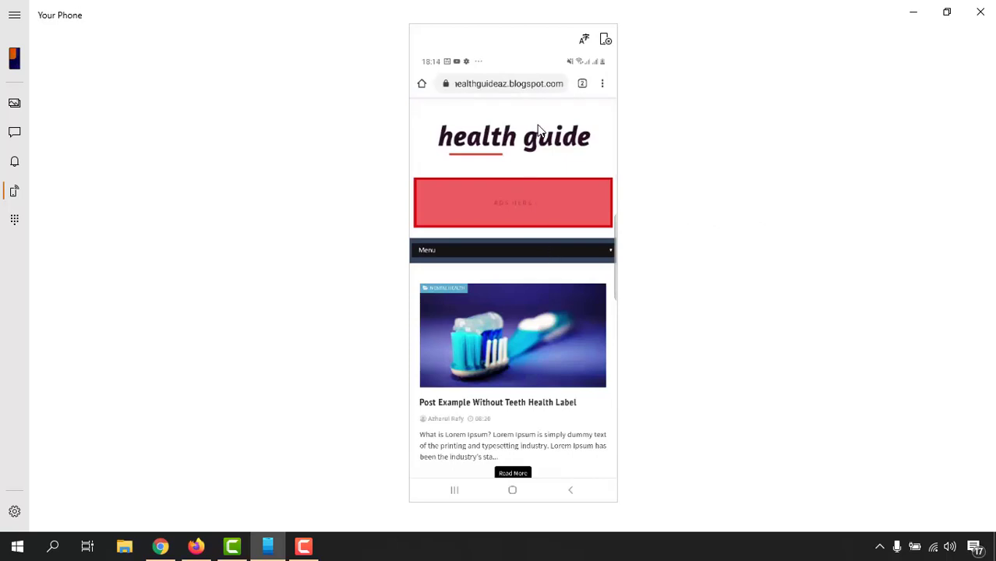
mouse_move(530, 154)
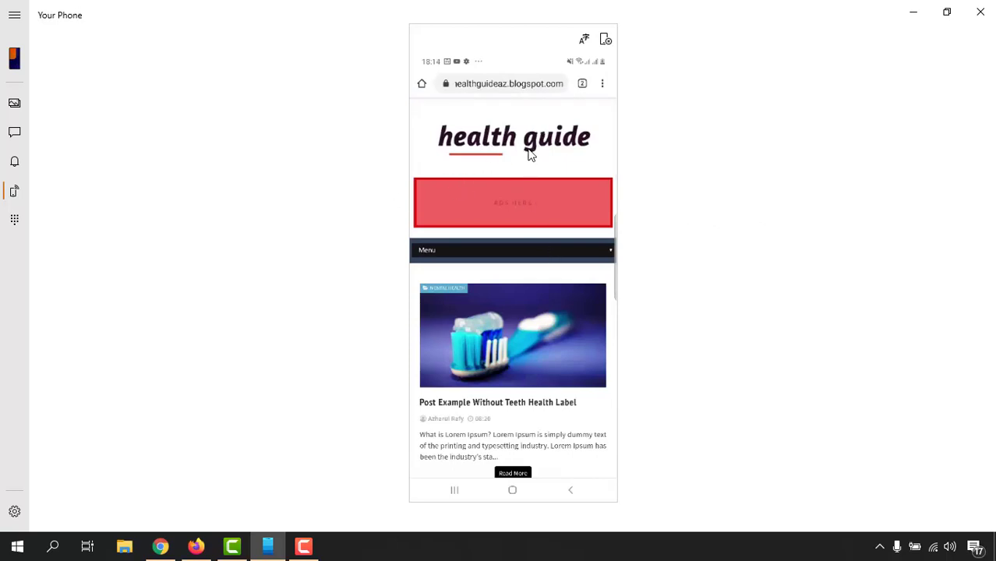
mouse_move(526, 196)
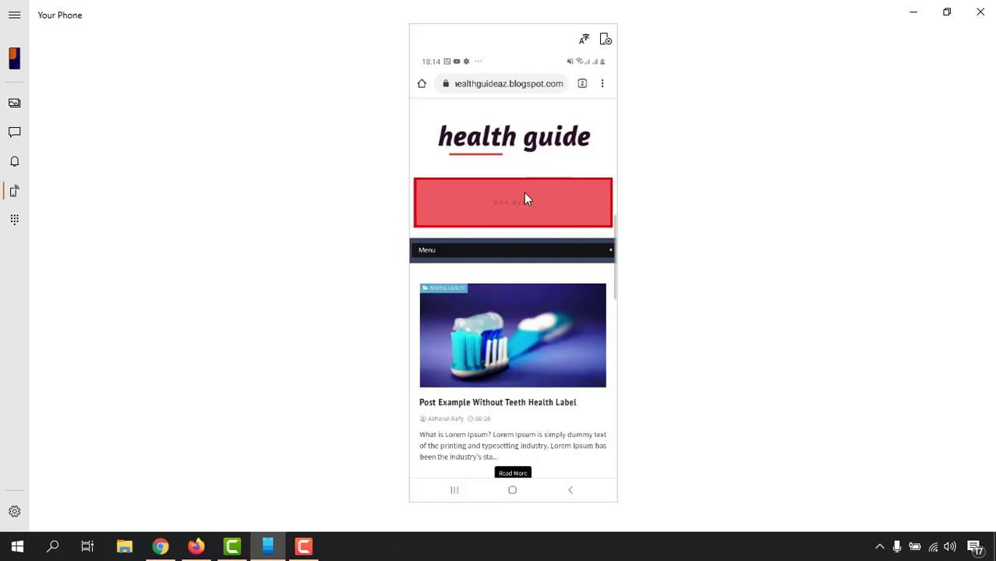
scroll("down", 3)
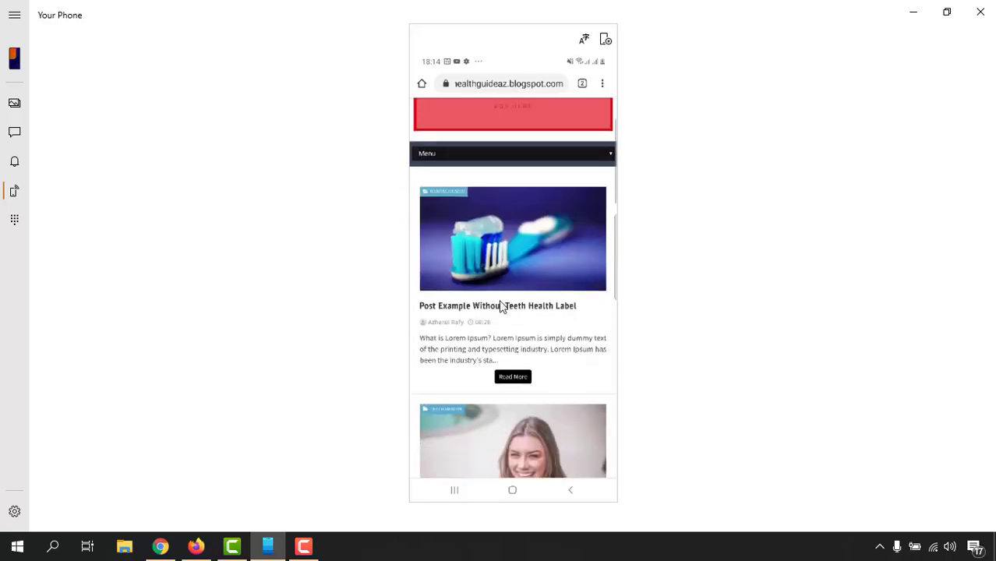
scroll("down", 3)
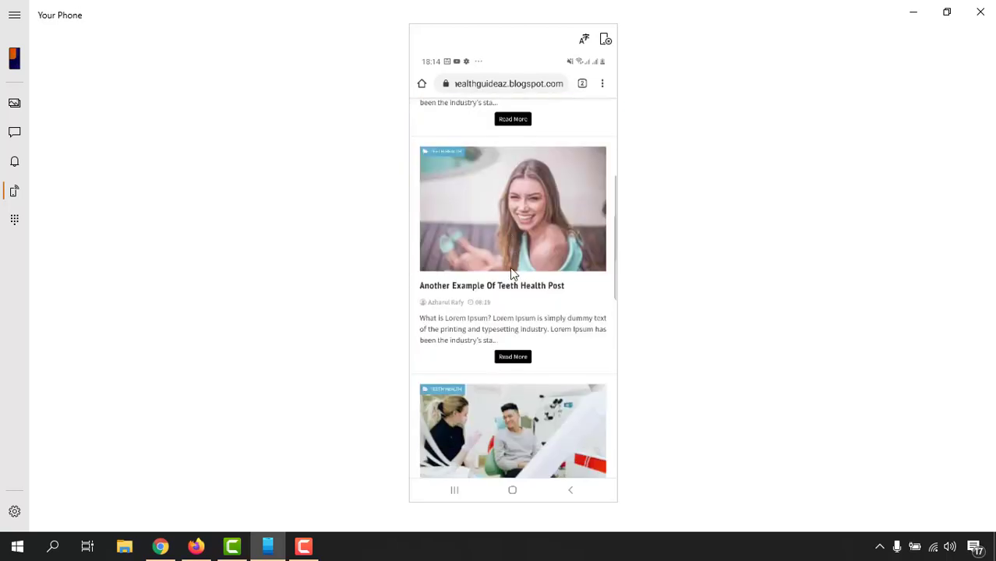
scroll("down", 3)
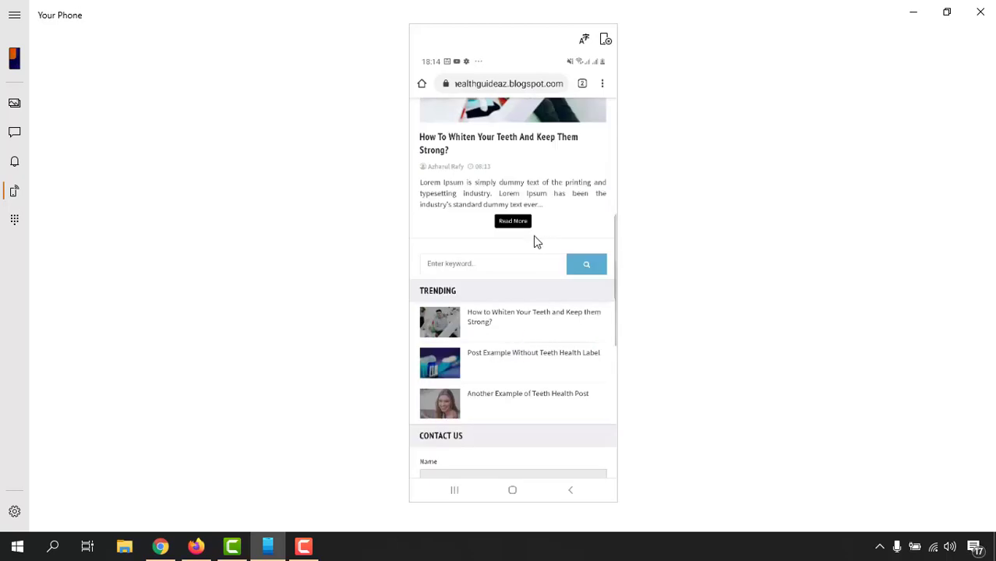
scroll("down", 3)
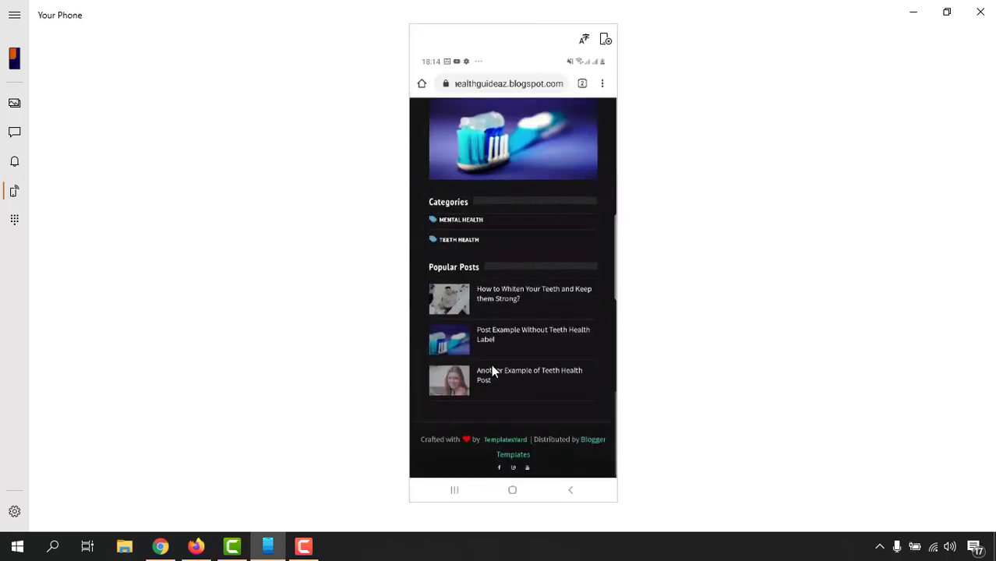
scroll("up", 3)
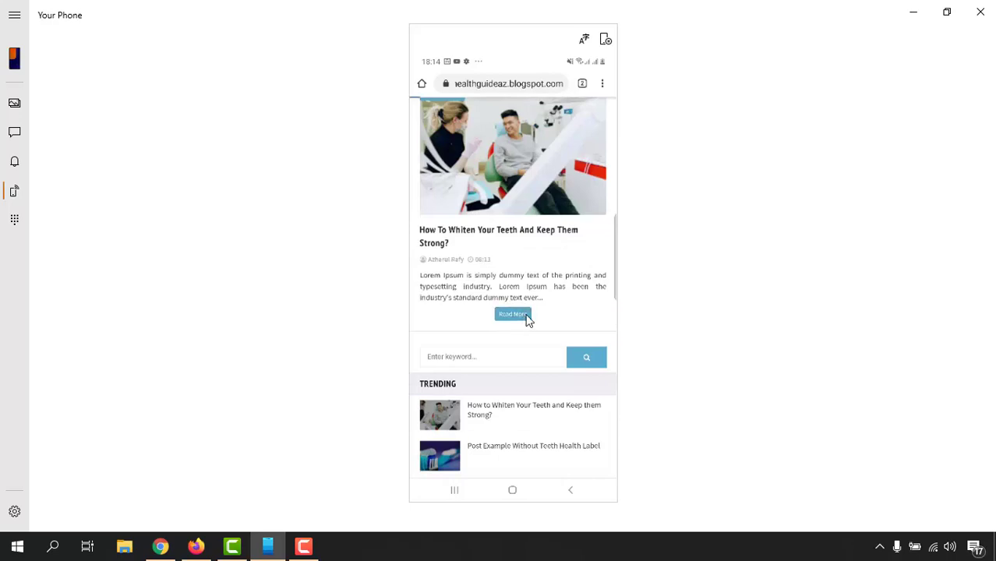
Step: Open the teeth-whitening post and scroll through it to the comments and contact sections
left_click(511, 313)
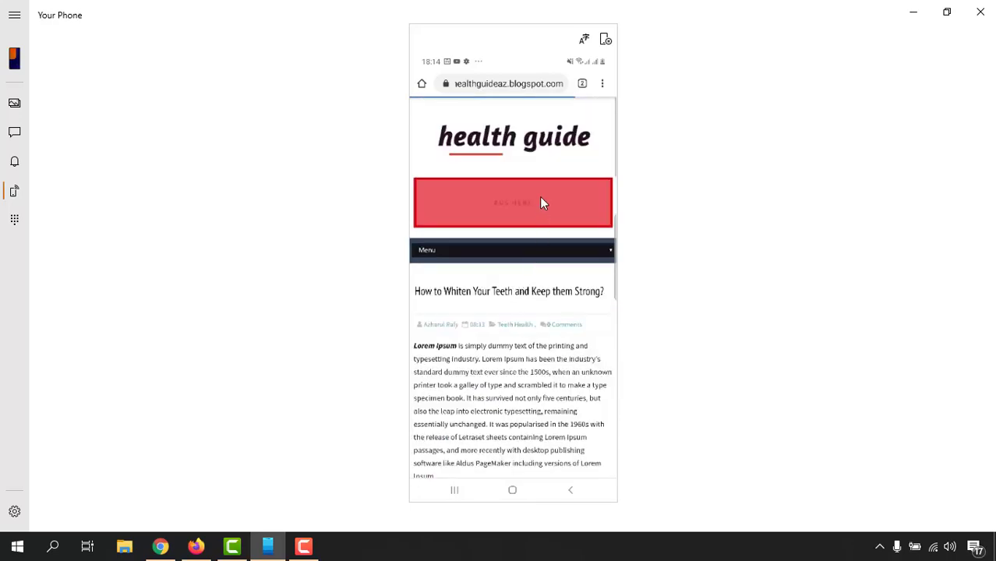
scroll("down", 3)
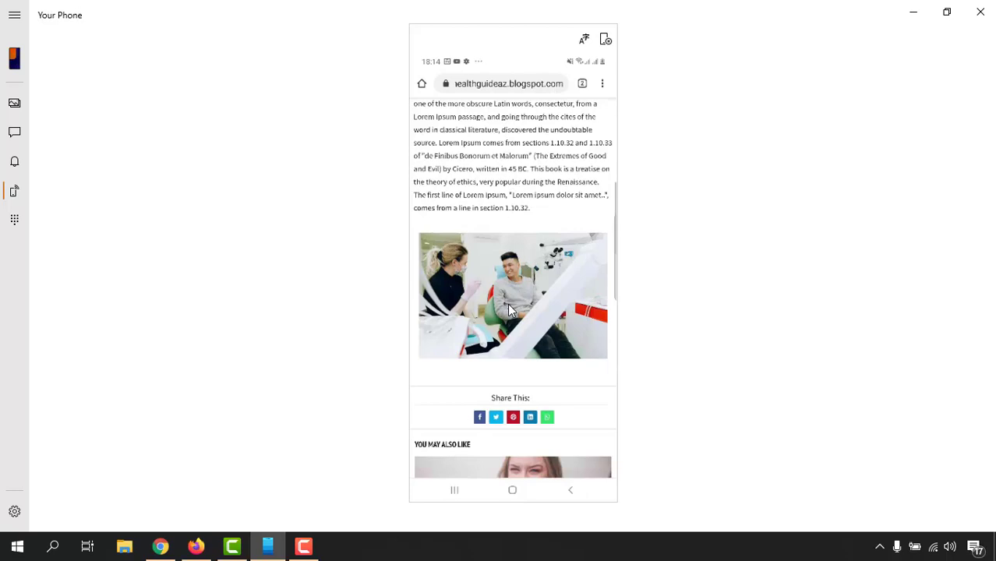
scroll("down", 3)
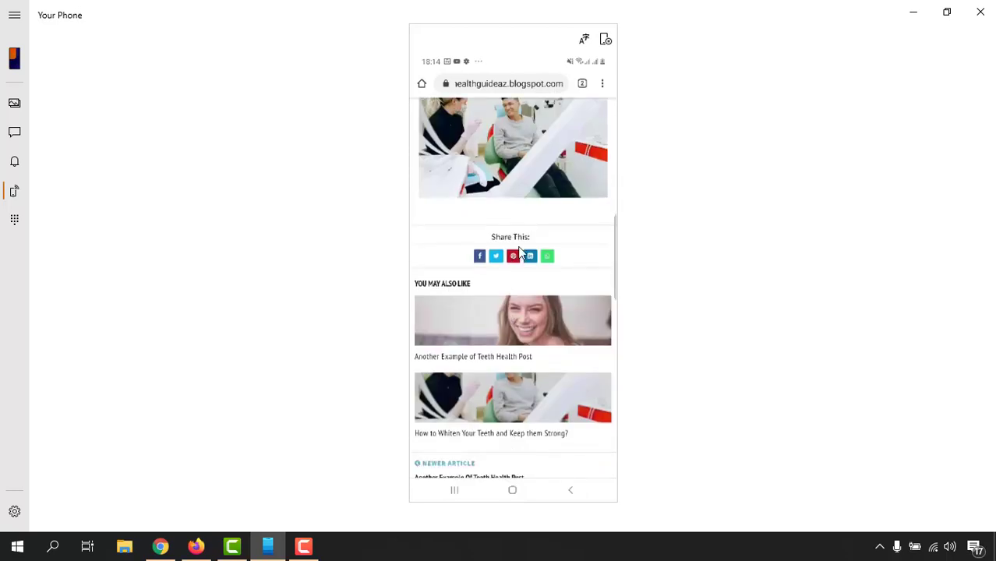
scroll("down", 3)
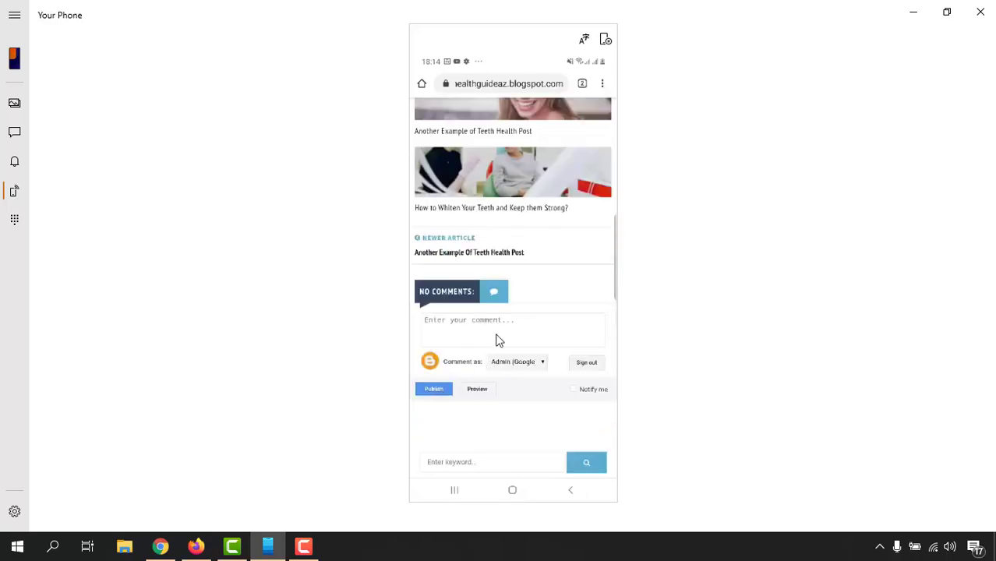
scroll("down", 3)
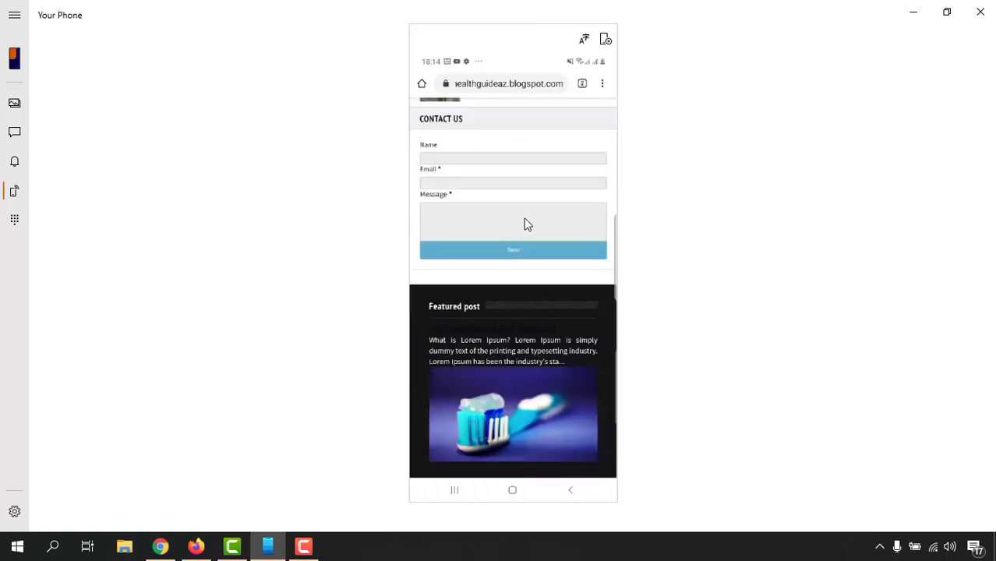
scroll("down", 3)
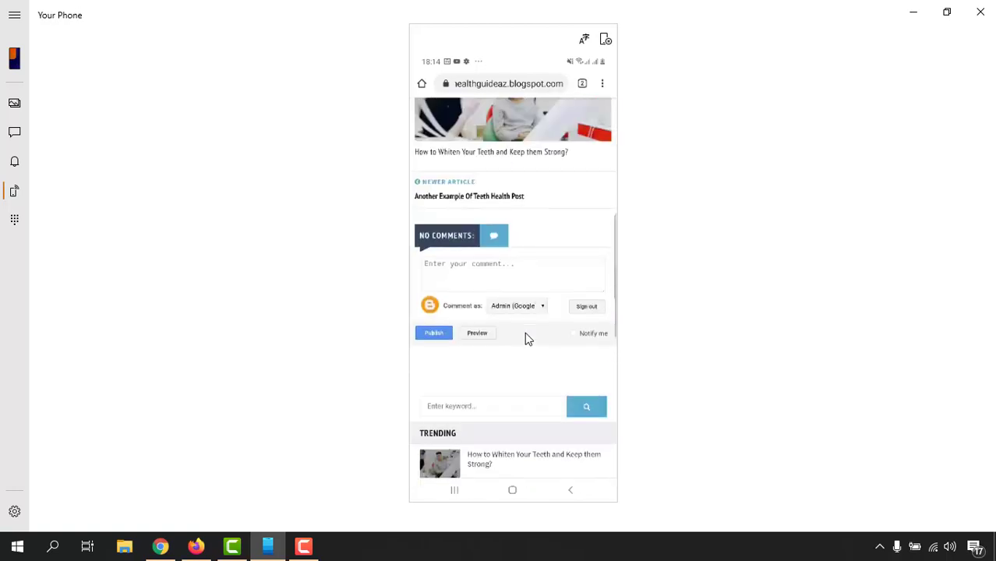
scroll("up", 3)
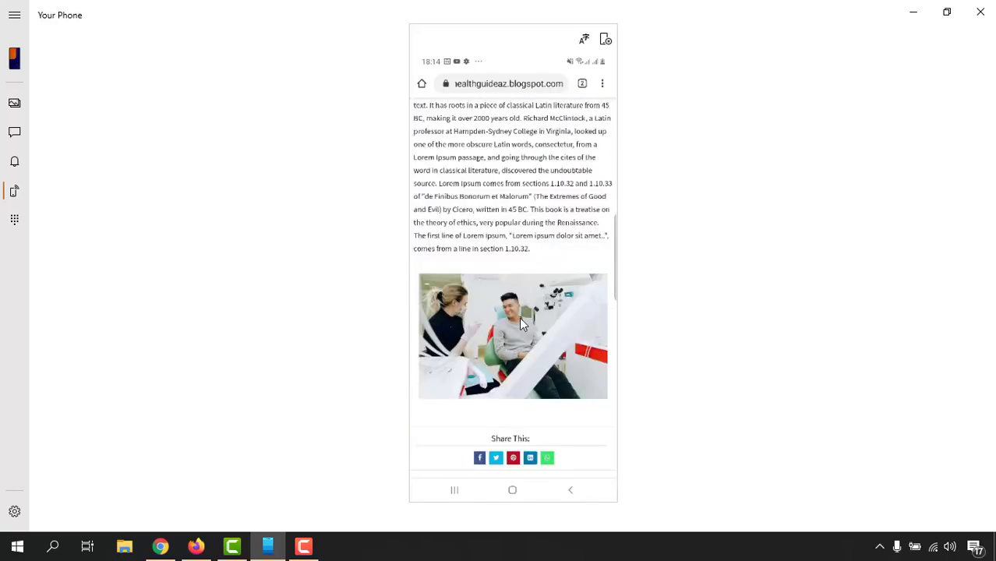
scroll("up", 3)
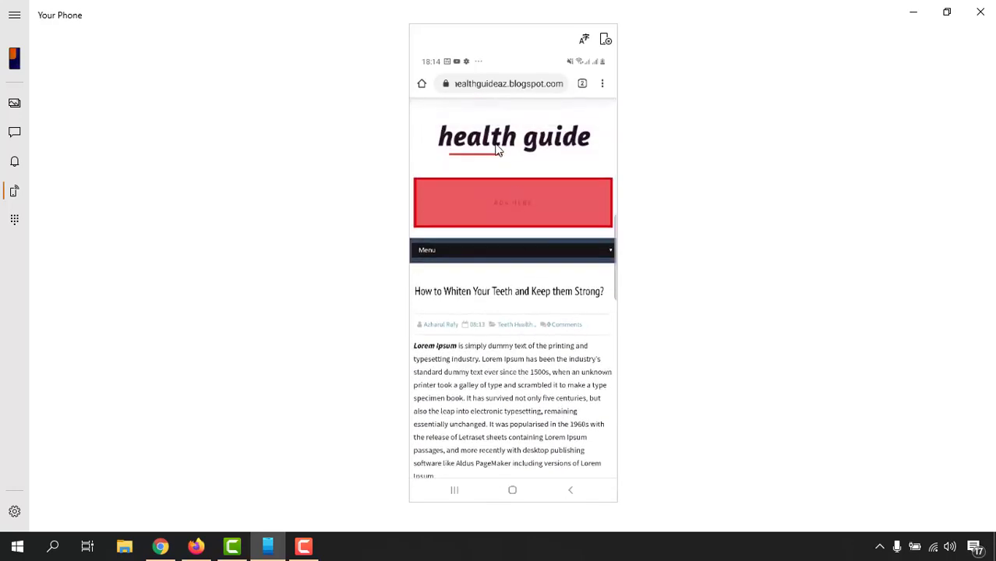